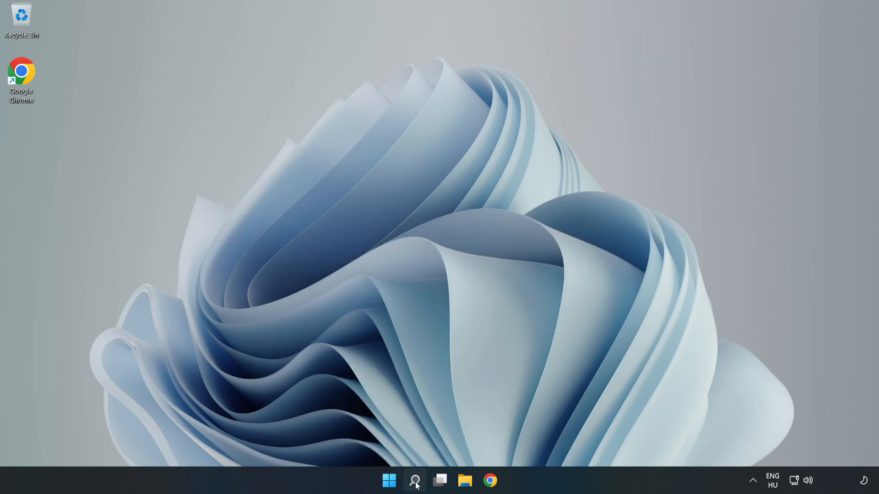
# Launch Command Prompt as administrator from Windows Search using 'cmd'.
pyautogui.click(415, 480)
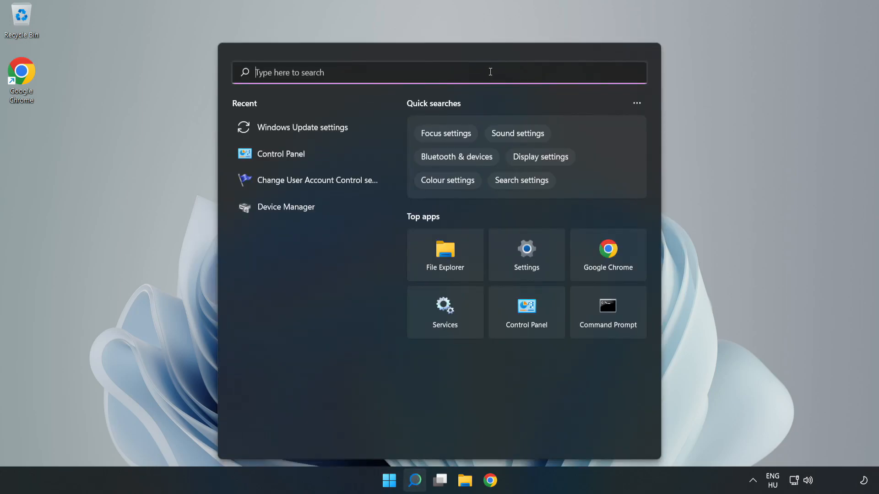
pyautogui.write('cmd')
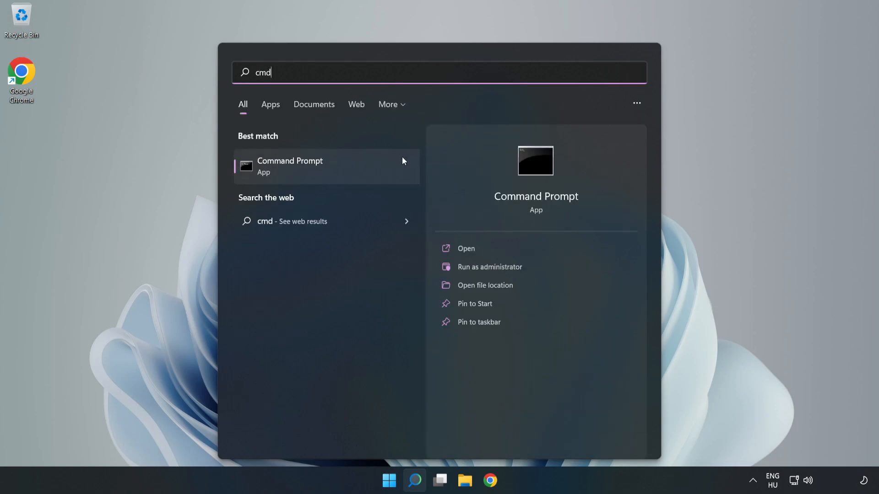
pyautogui.moveTo(356, 169)
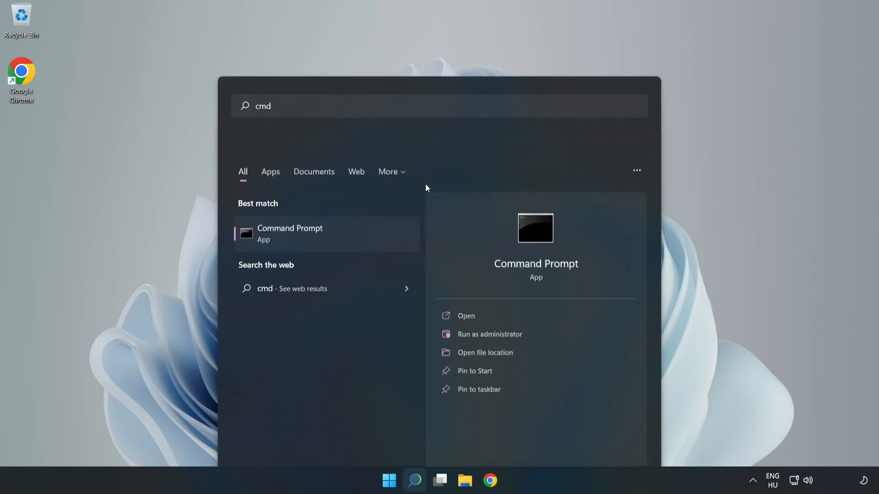
pyautogui.click(489, 334)
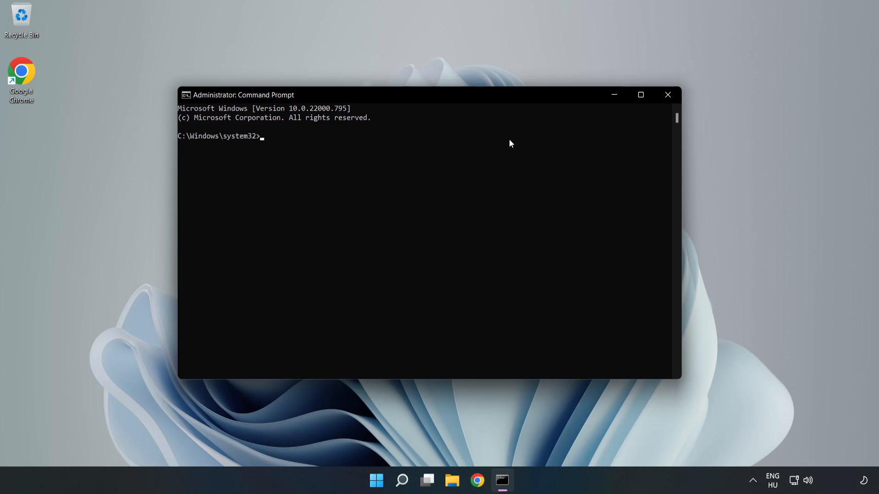
# Flush the DNS resolver cache with ipconfig /flushdns.
pyautogui.write('ipconfig /fl')
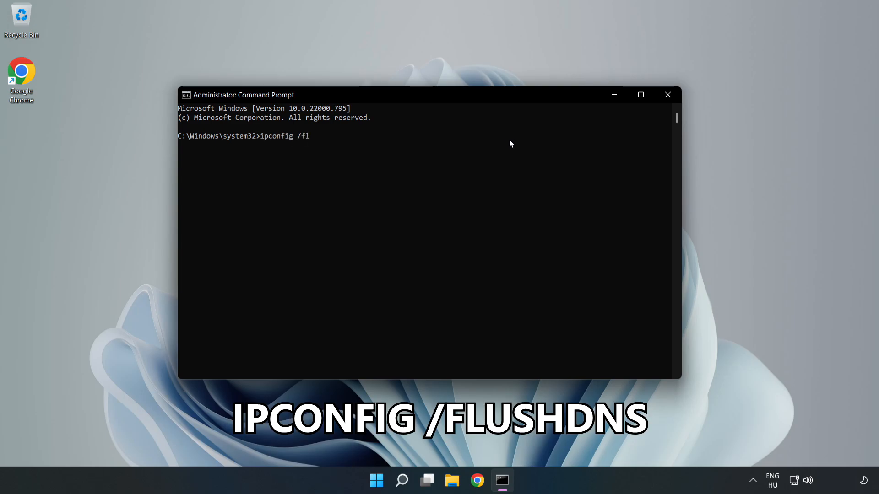
pyautogui.write('ushdns')
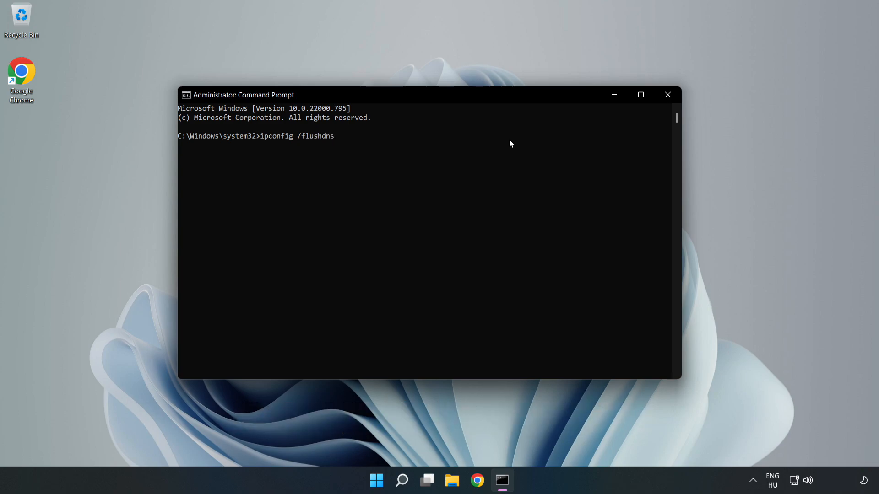
pyautogui.press('Return')
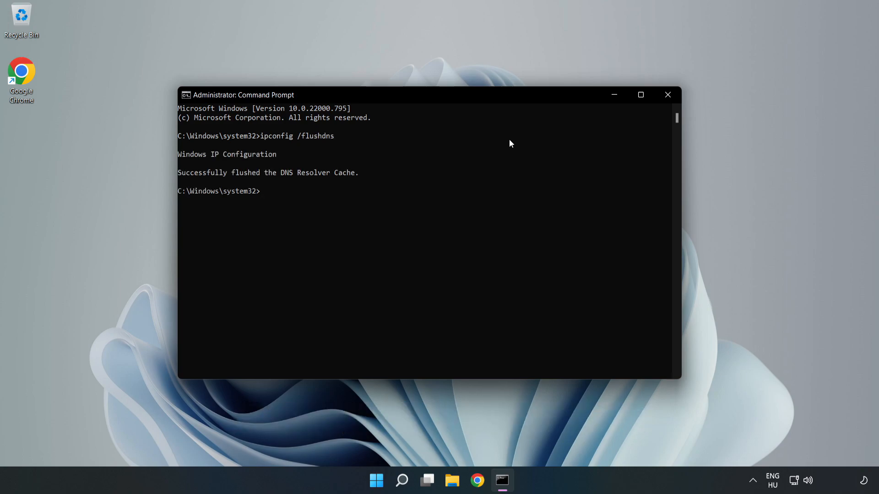
# Reset the Winsock catalog with netsh winsock reset and exit the prompt.
pyautogui.write('nets')
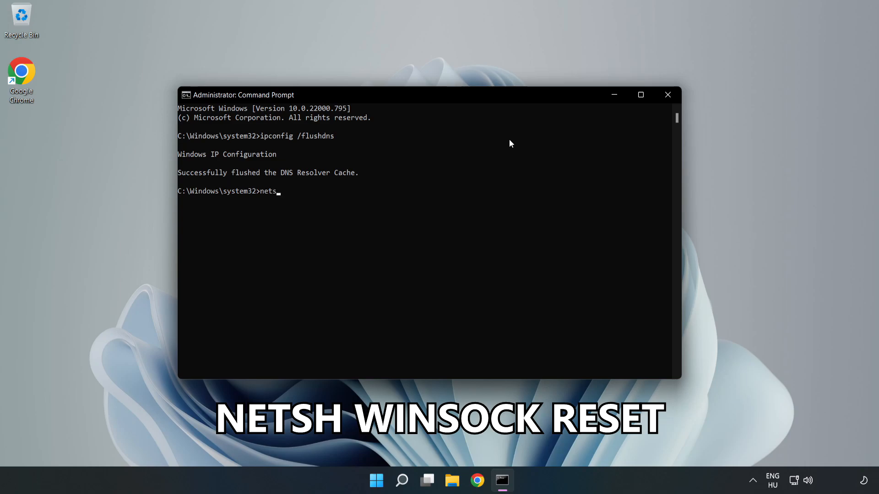
pyautogui.write('h winso')
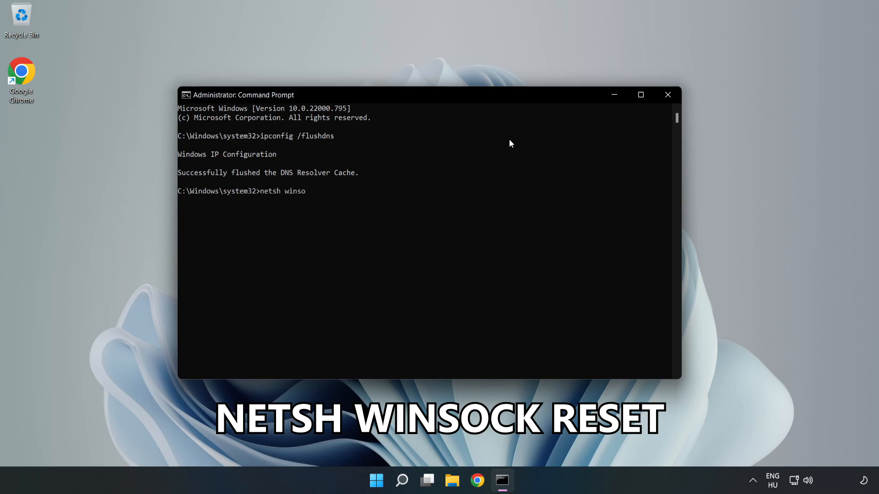
pyautogui.write('ck reset')
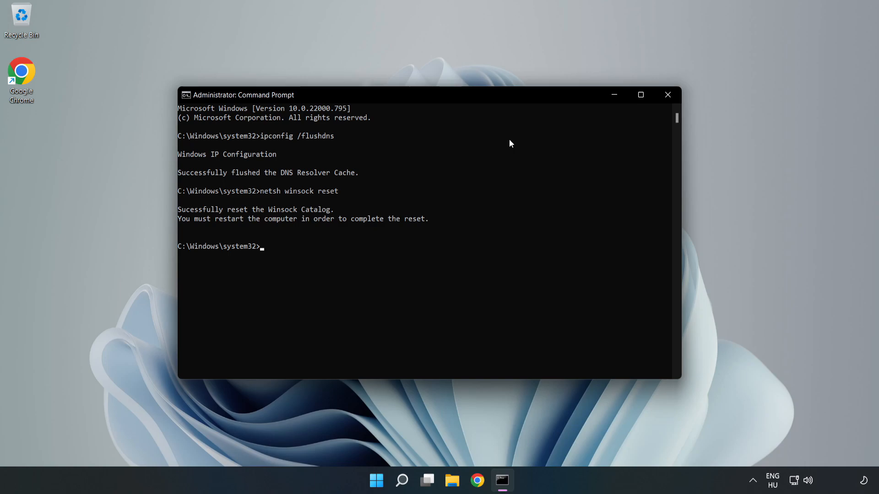
pyautogui.write('e')
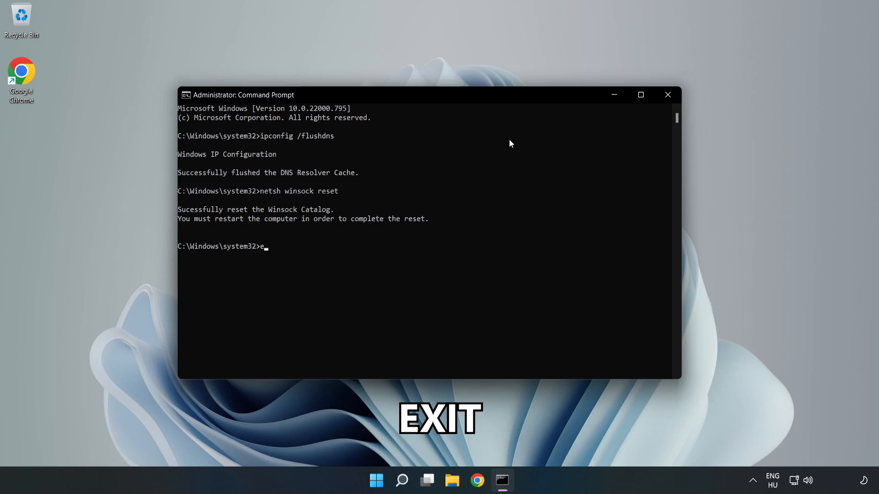
pyautogui.write('xit')
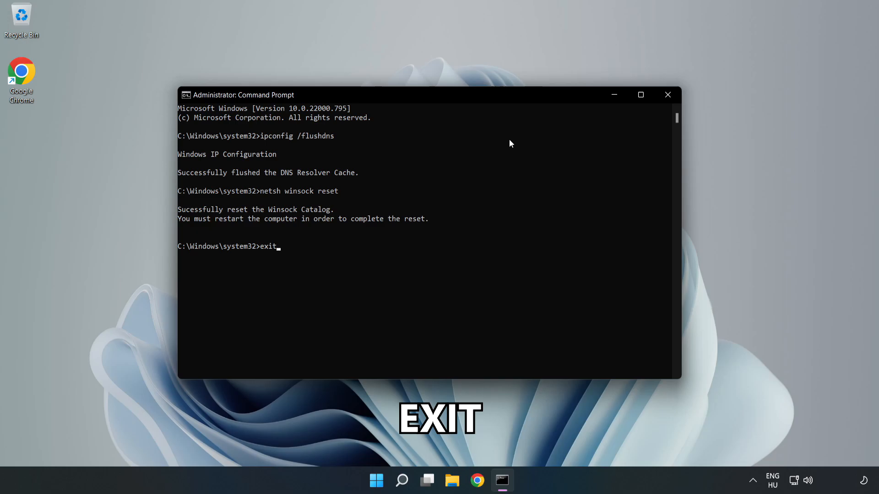
pyautogui.press('Return')
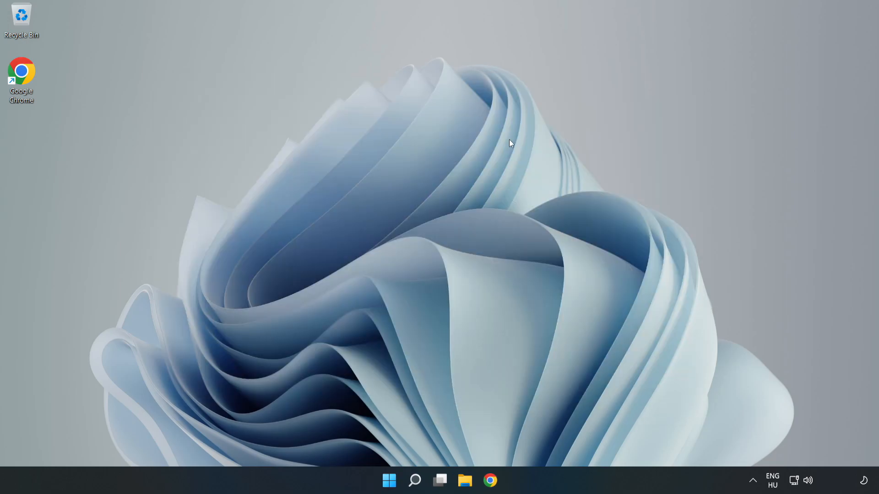
pyautogui.moveTo(802, 486)
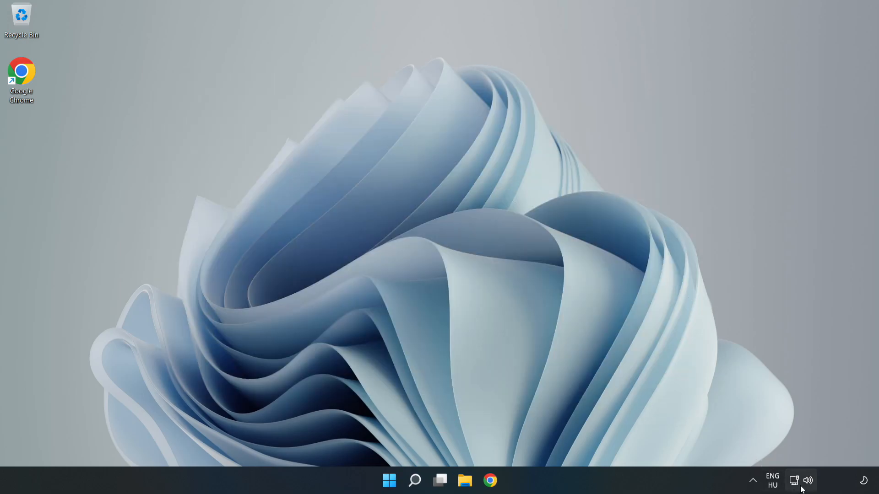
pyautogui.moveTo(793, 480)
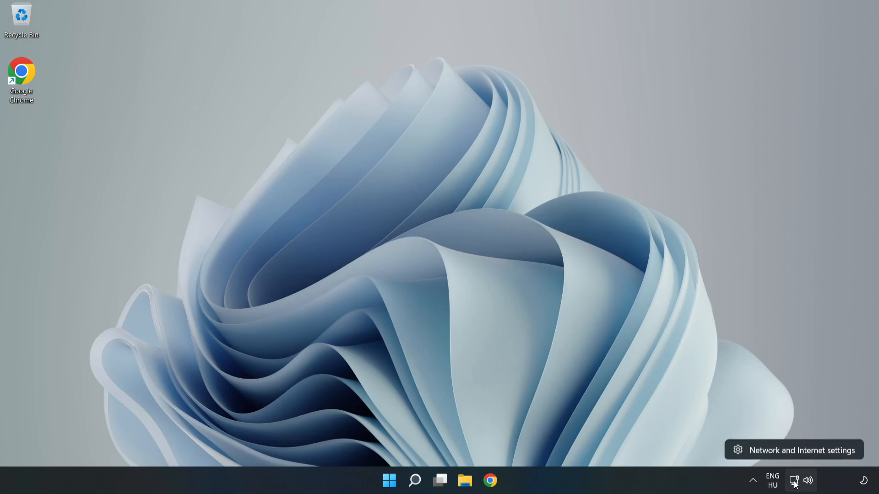
pyautogui.moveTo(795, 454)
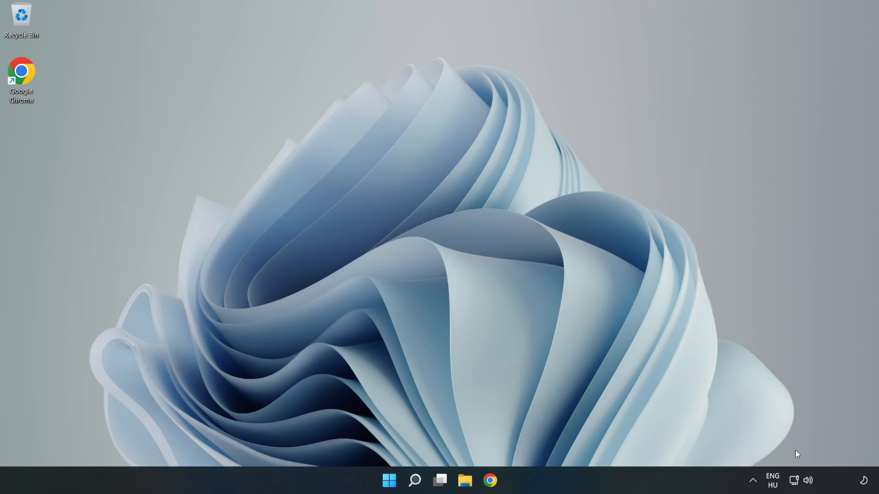
# Show the Network & internet settings page with Ethernet0 connected.
pyautogui.click(501, 480)
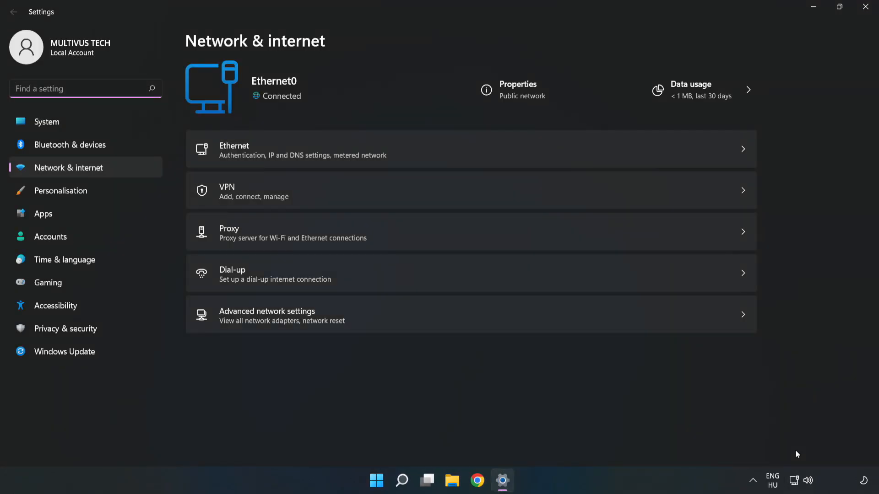
pyautogui.moveTo(274, 322)
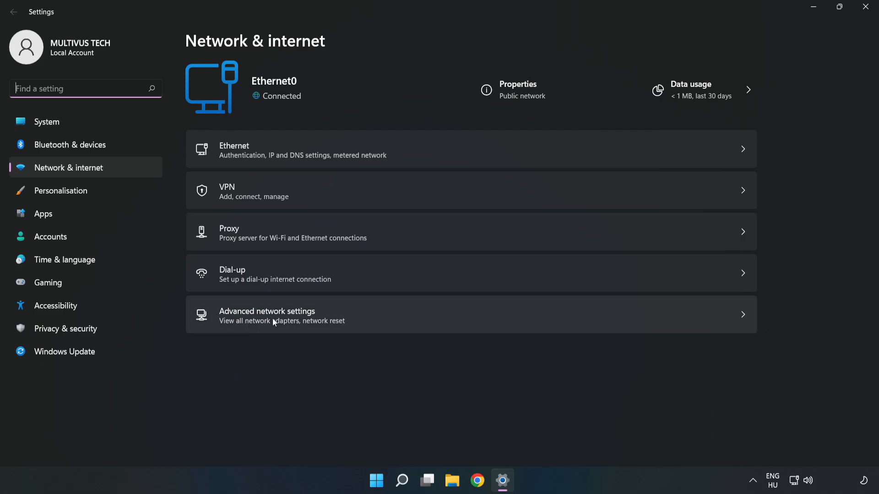
pyautogui.moveTo(383, 326)
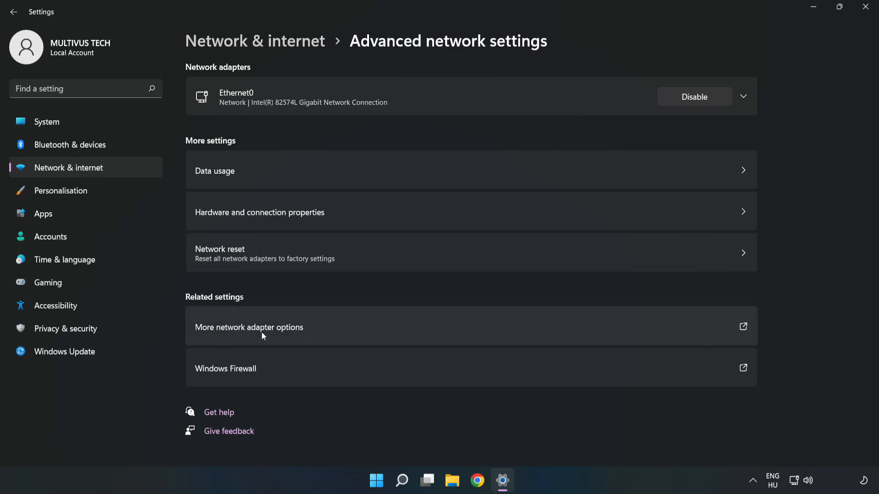
pyautogui.moveTo(364, 331)
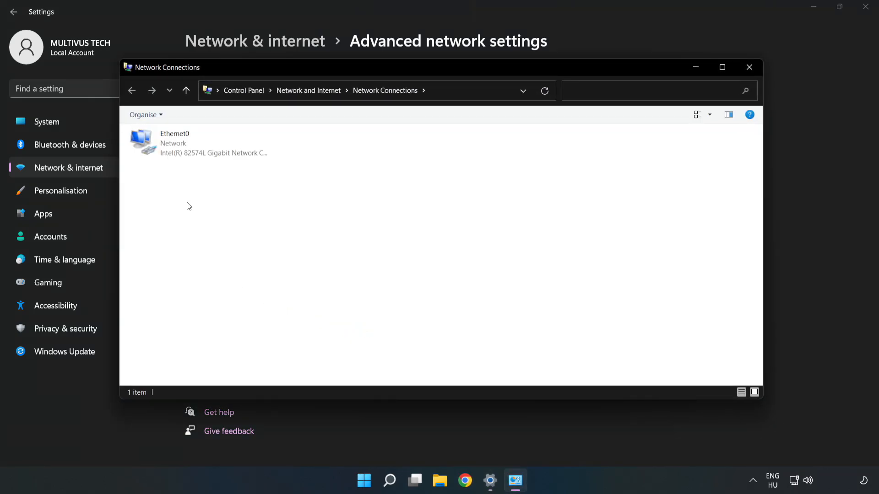
# Bring up Ethernet0's Internet Protocol Version 4 (TCP/IPv4) properties dialog.
pyautogui.click(199, 143)
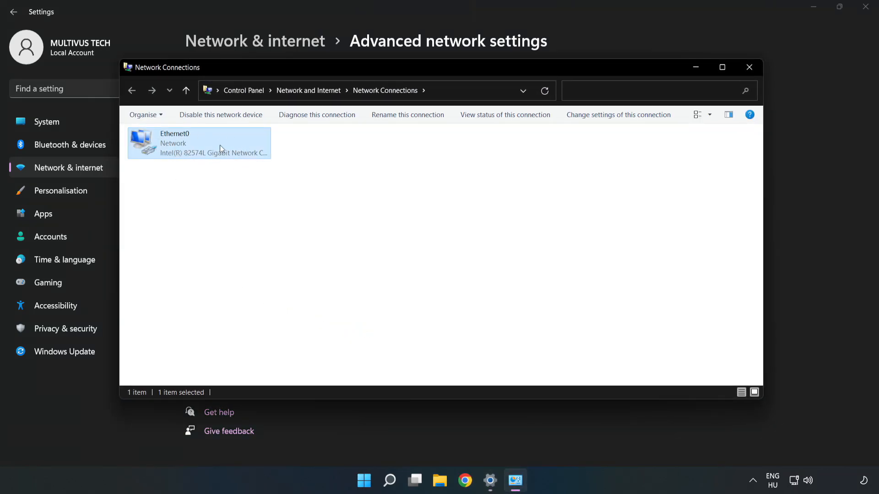
pyautogui.rightClick(199, 143)
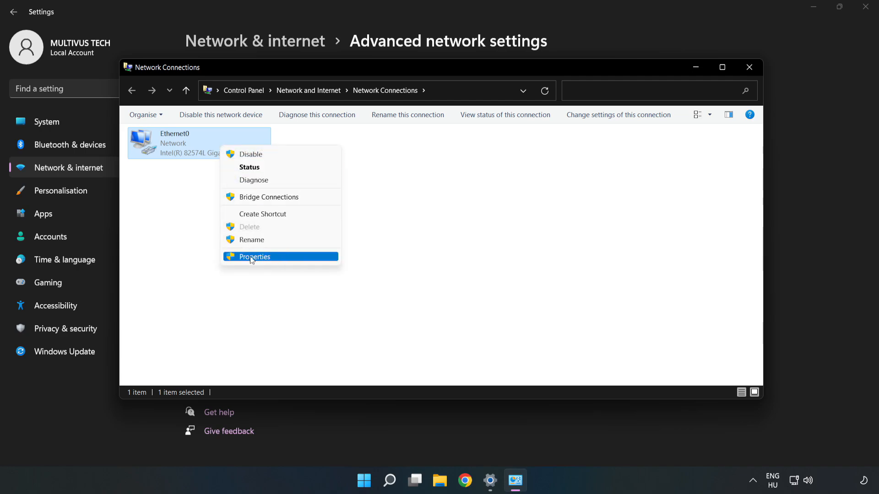
pyautogui.click(254, 256)
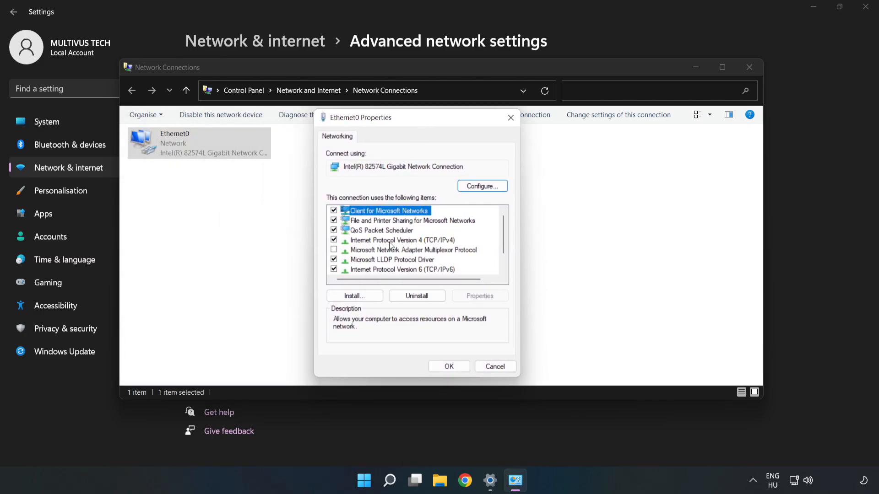
pyautogui.click(403, 239)
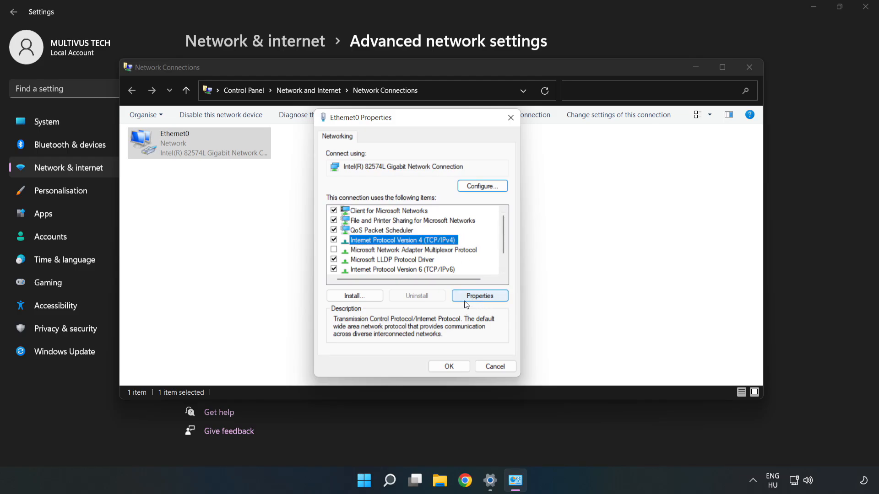
pyautogui.moveTo(485, 298)
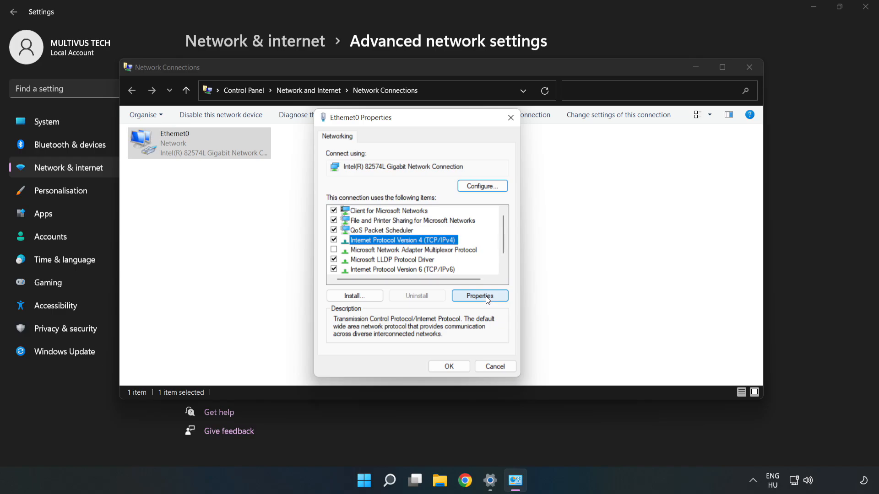
pyautogui.click(479, 296)
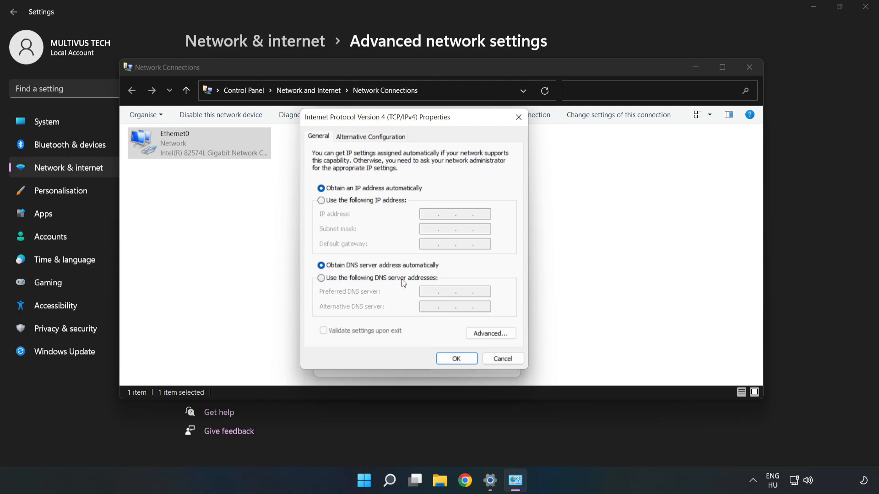
# Enter manual DNS servers 8.8.8.8 preferred and 8.8.4.4 alternate.
pyautogui.click(321, 279)
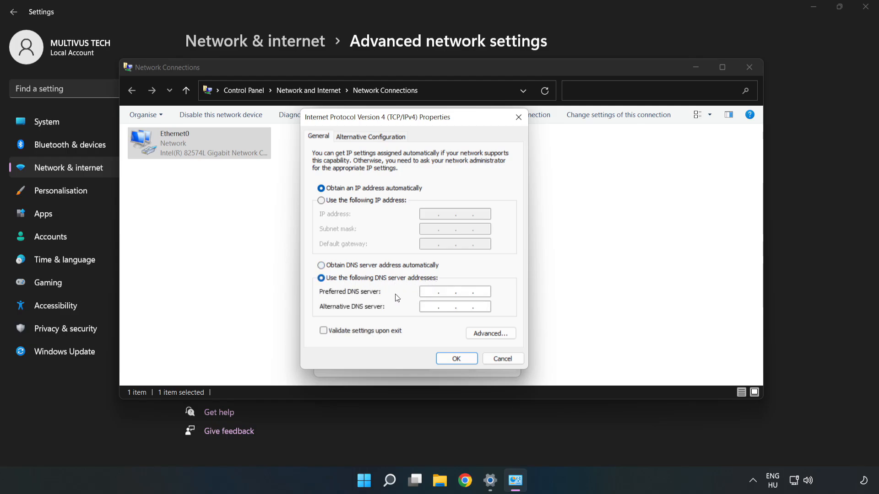
pyautogui.click(448, 291)
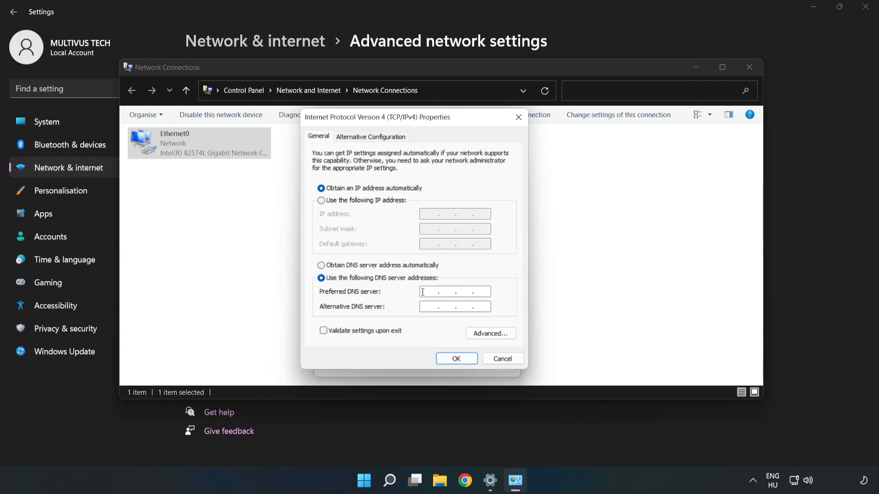
pyautogui.write('8.8.8.')
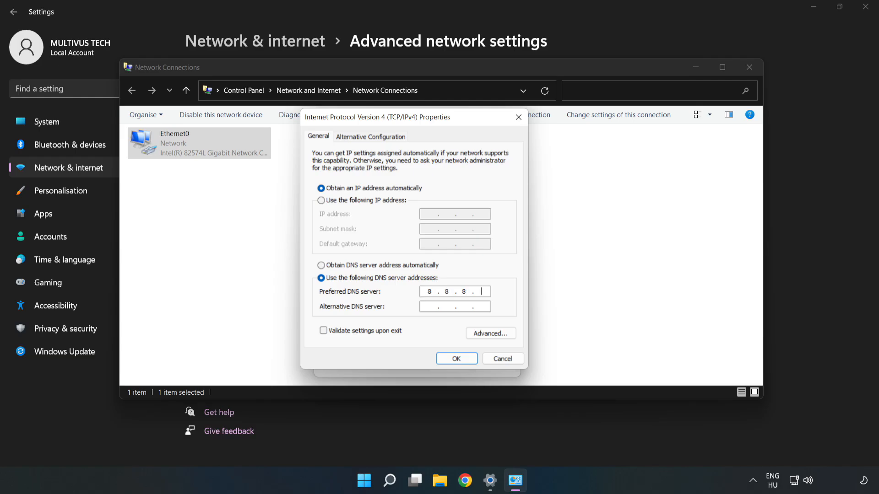
pyautogui.write('8')
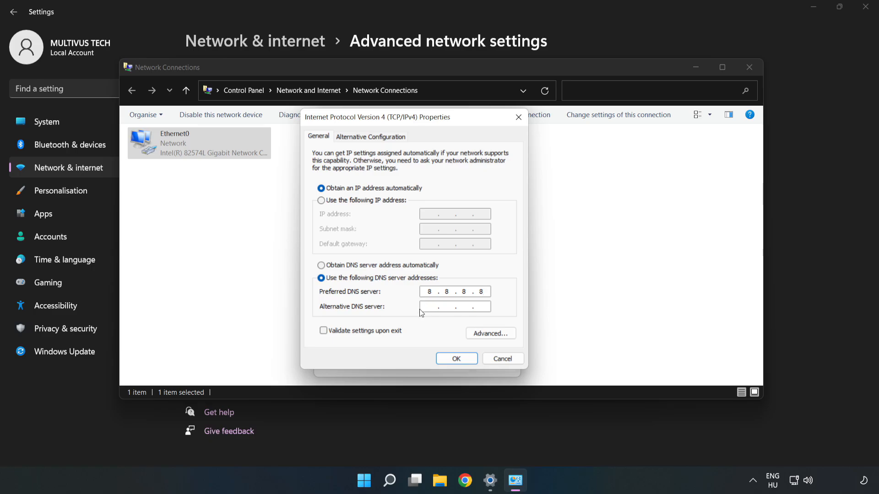
pyautogui.click(454, 307)
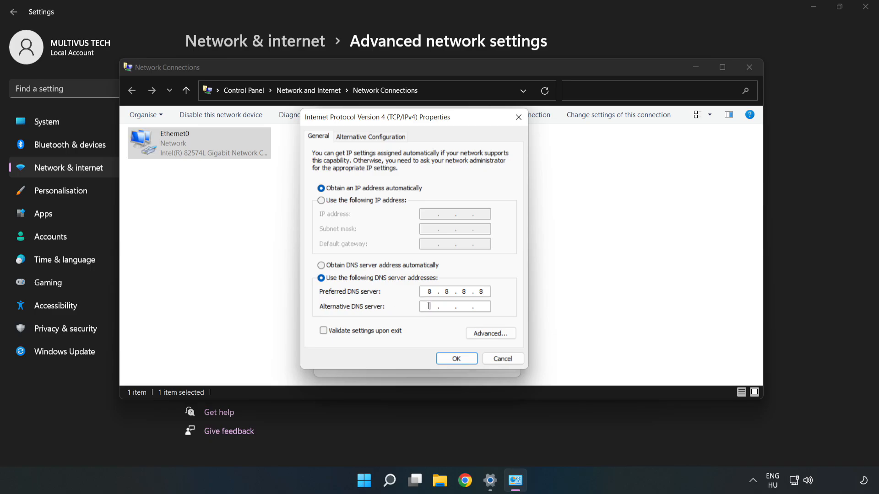
pyautogui.write('8.8')
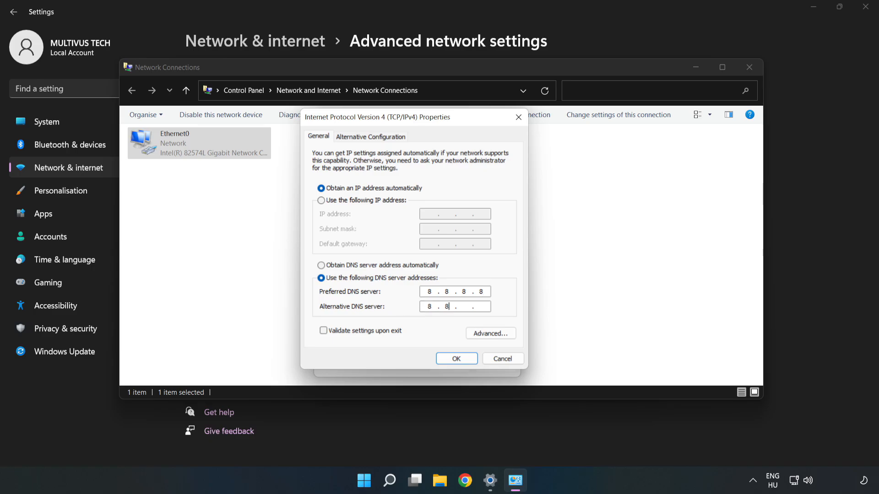
pyautogui.write('4.4')
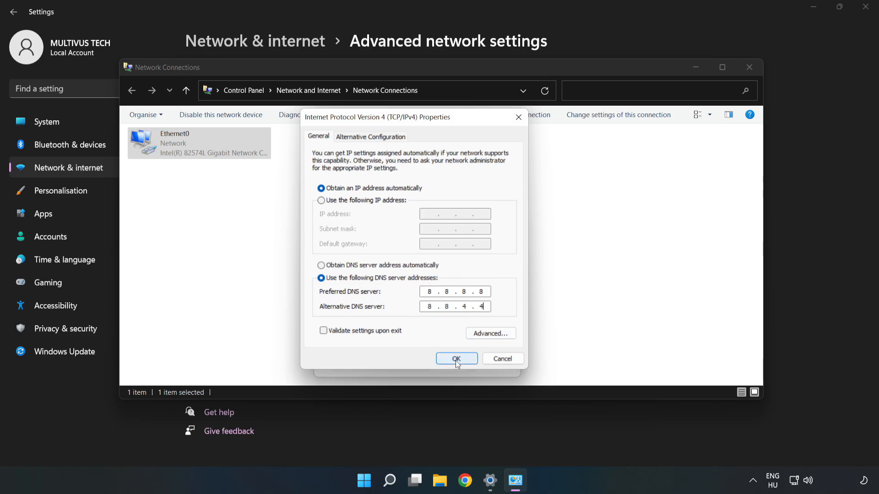
# Save the DNS settings and close the Ethernet0 and Network Connections windows.
pyautogui.click(456, 359)
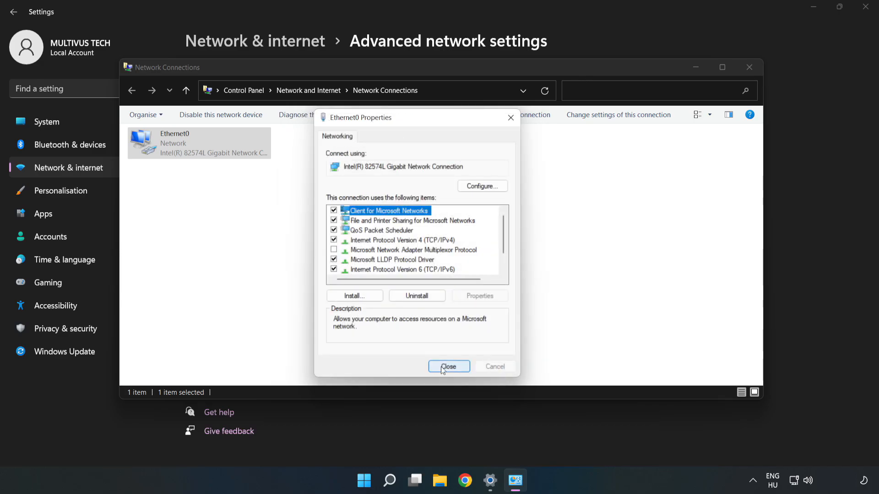
pyautogui.click(449, 366)
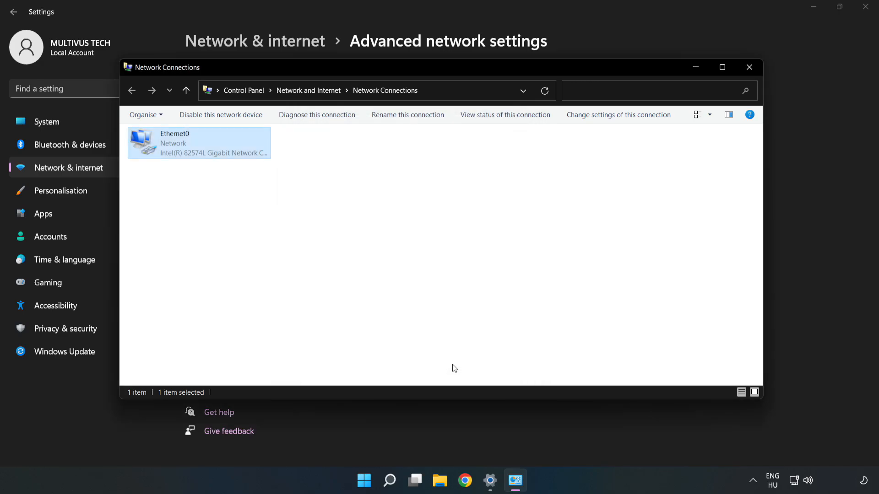
pyautogui.click(748, 67)
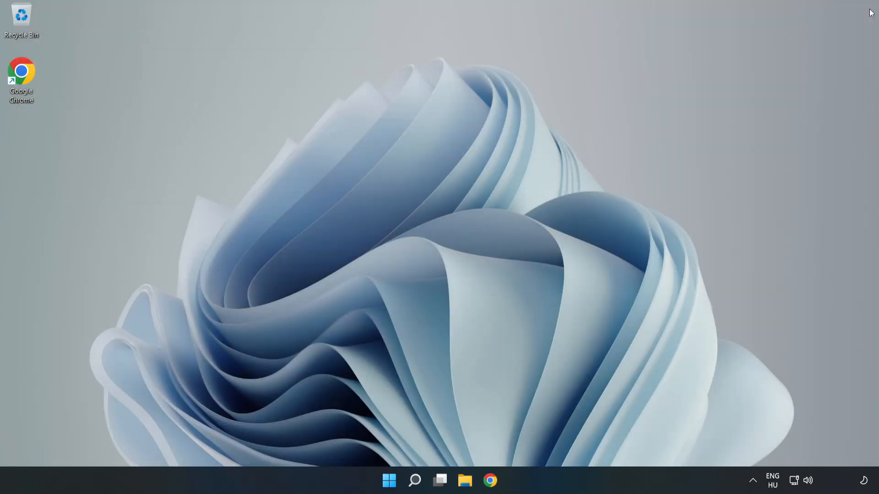
# Show the Start menu power options with Sleep, Shut down and Restart.
pyautogui.click(389, 481)
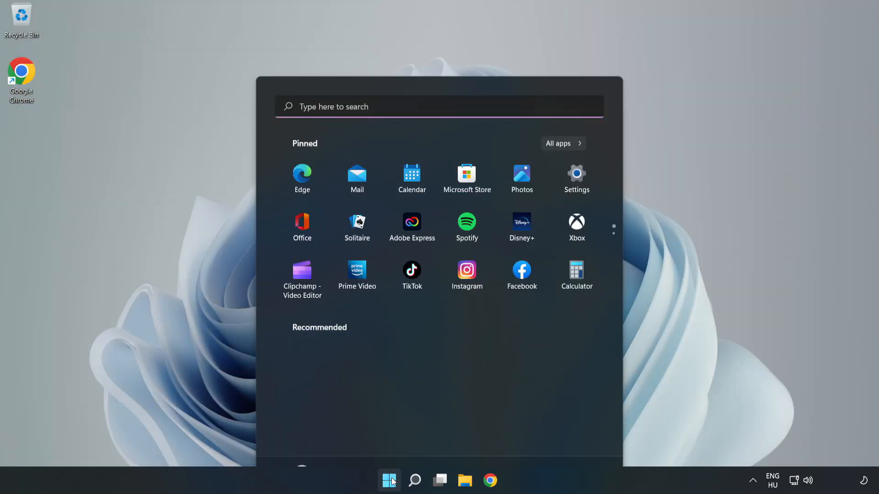
pyautogui.click(581, 441)
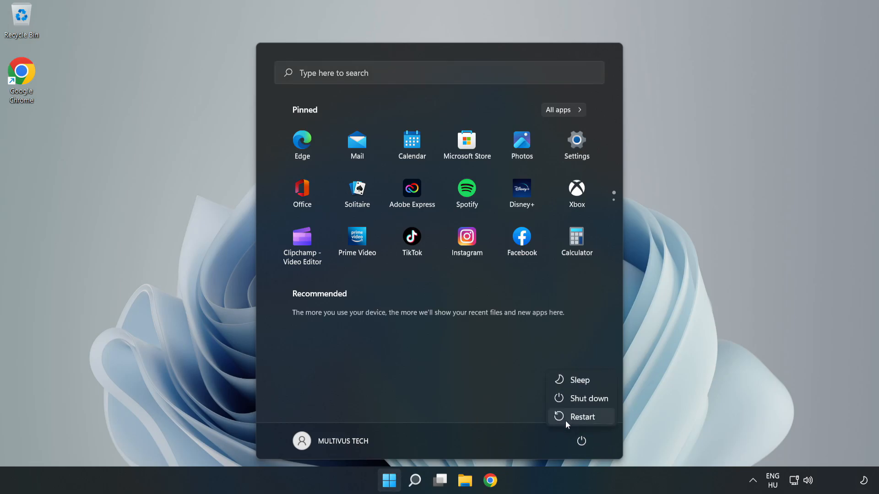